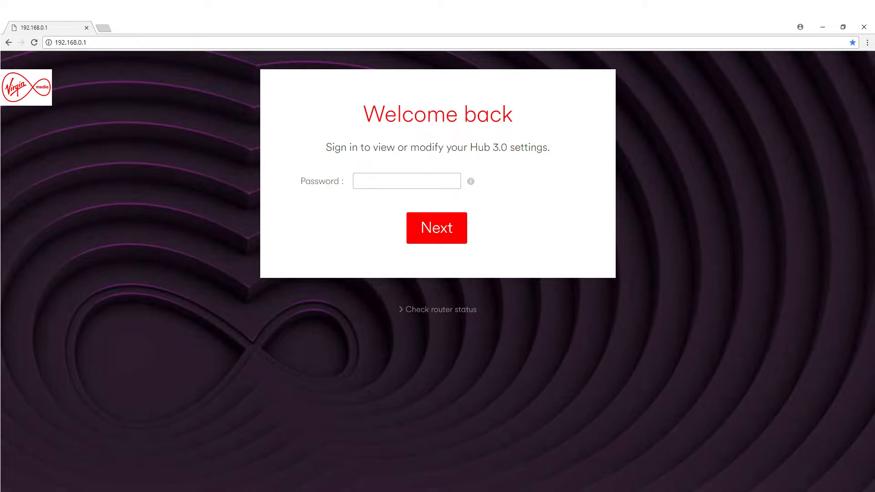
Submit the admin password to land on the hub's Welcome home page
click(436, 228)
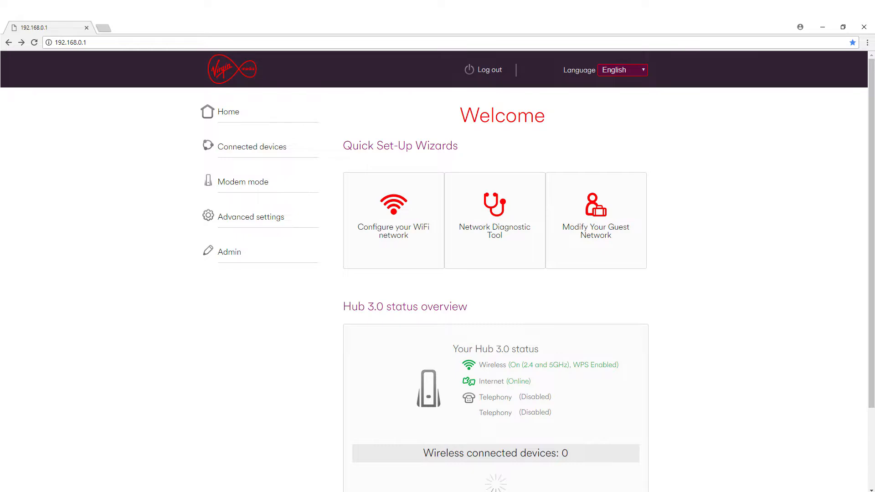
Expand Advanced settings to list Wireless, Security, DHCP, UPnP and Tools
click(252, 217)
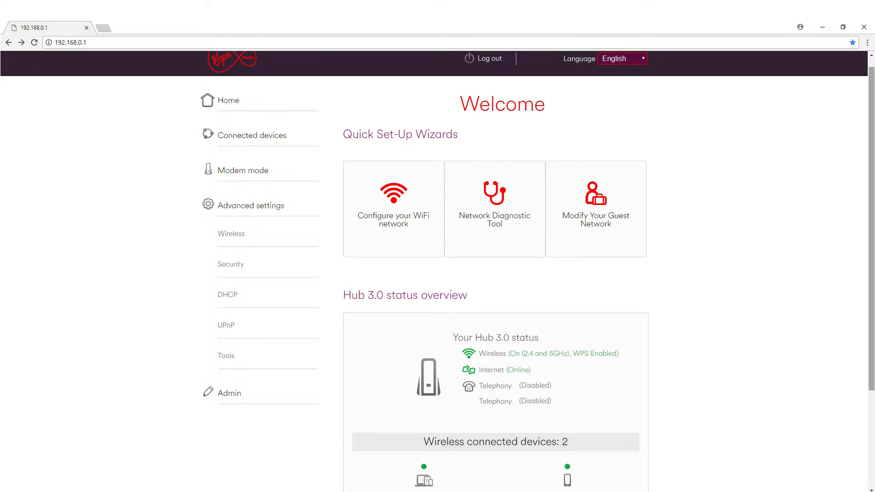
click(227, 295)
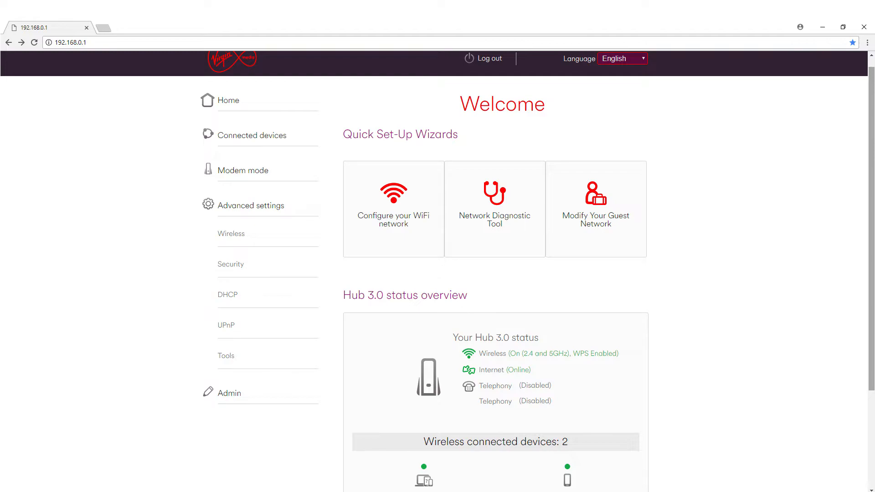
Set UPnP to Enabled and apply the change
click(227, 324)
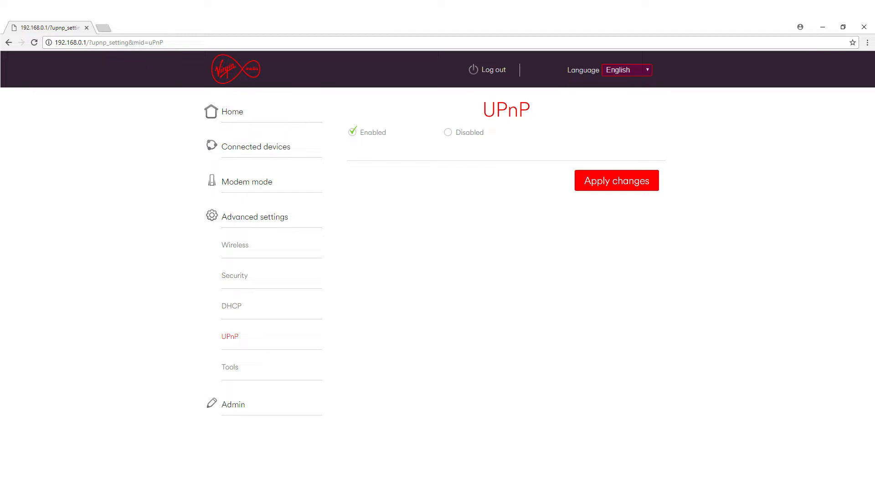
click(231, 100)
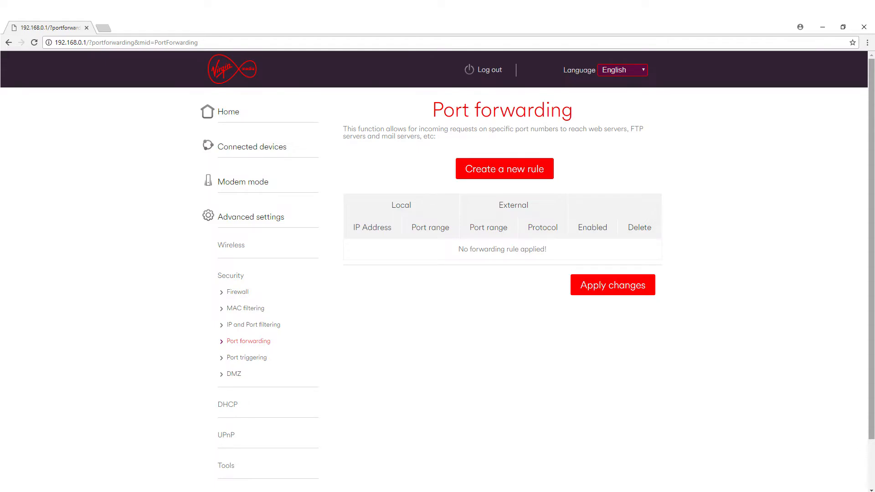
Start a new port forwarding rule for 192.168.0.14, ports 88, UDP, enabled
click(504, 168)
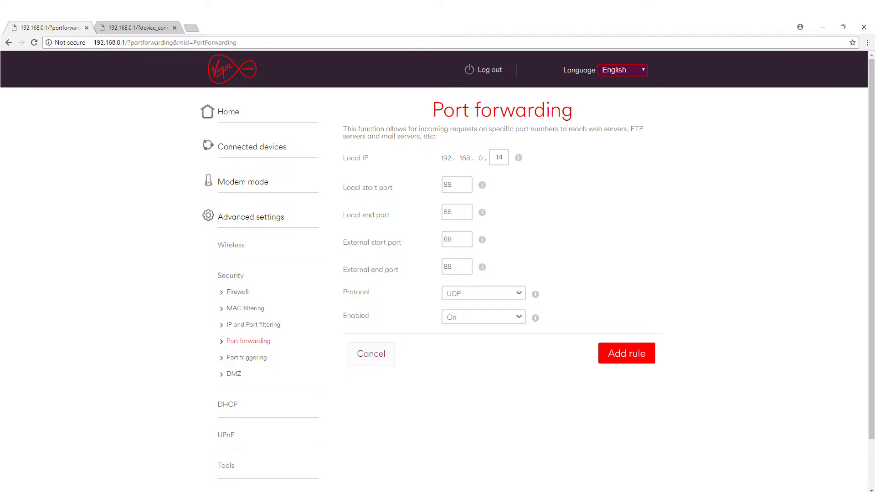